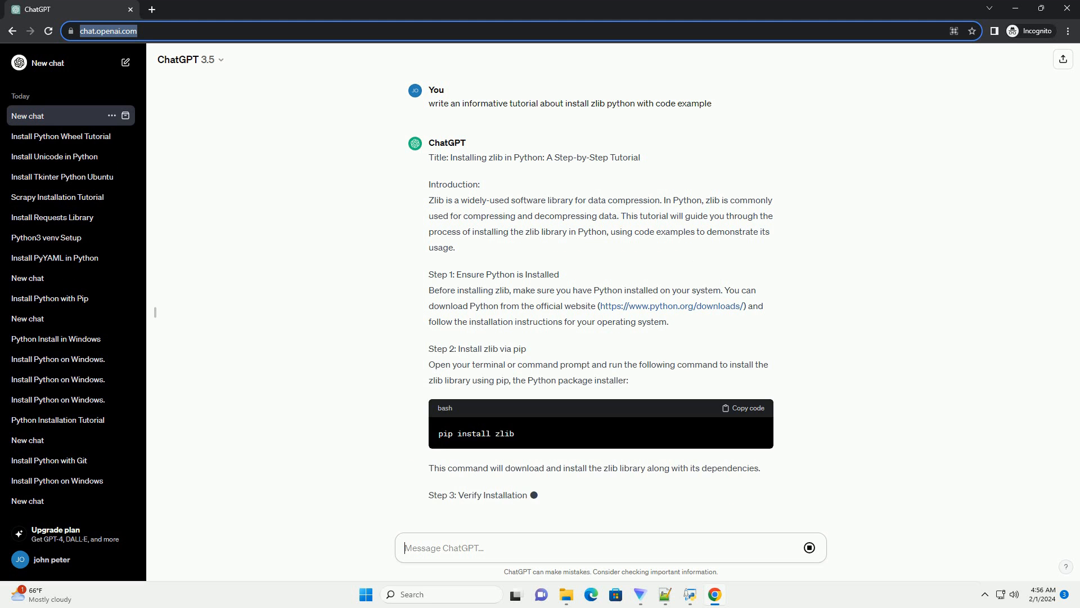
Scroll through the streaming reply as it covers pip install, verification and the compression example.
{"action": "scroll", "scroll_direction": "up", "scroll_amount": 3}
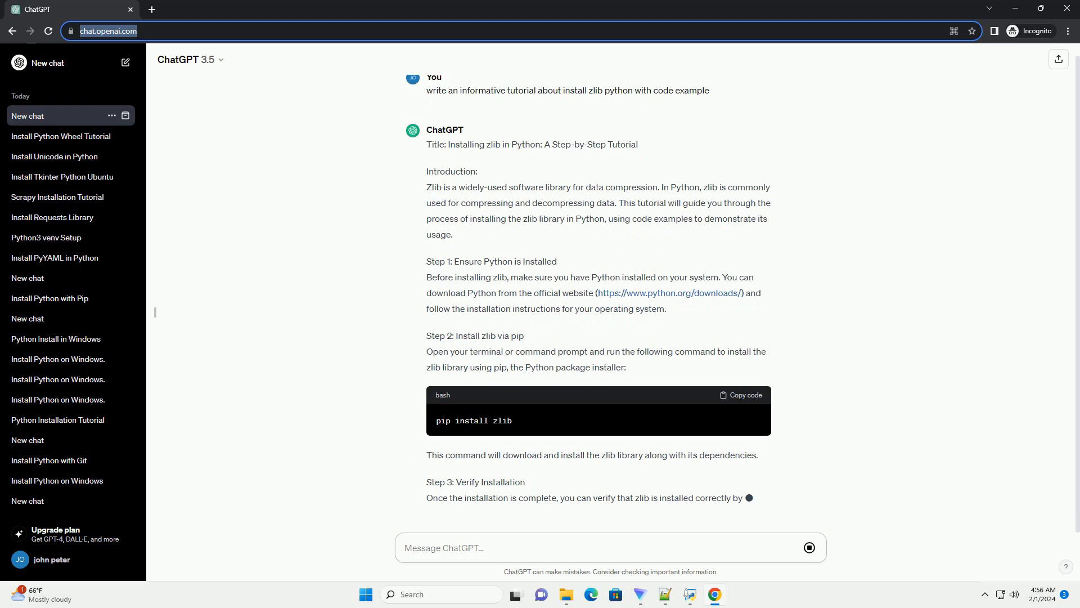
{"action": "scroll", "scroll_direction": "down", "scroll_amount": 3}
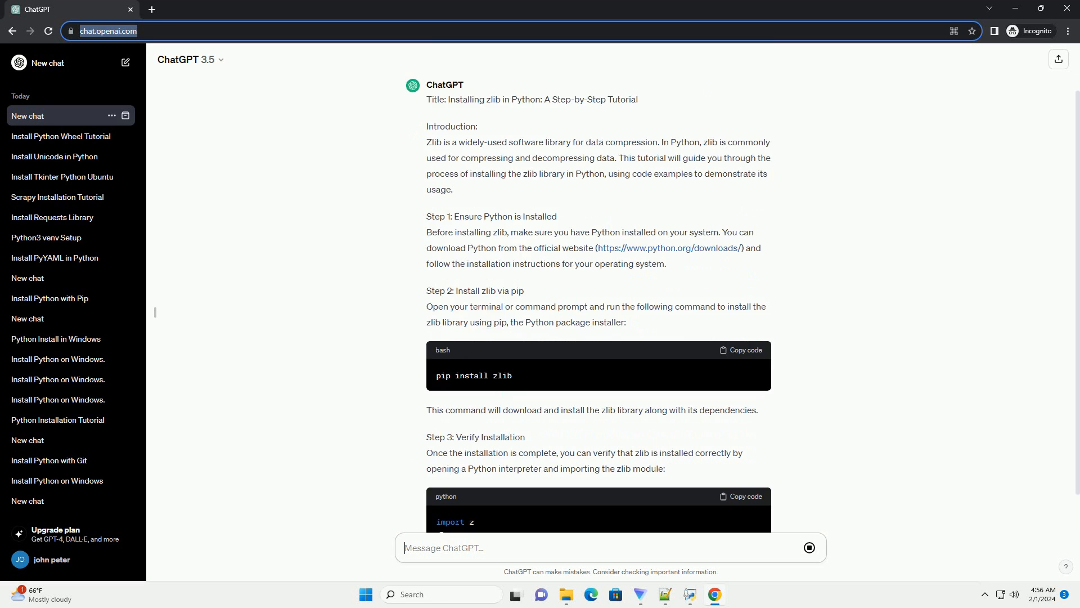
{"action": "scroll", "scroll_direction": "down", "scroll_amount": 3}
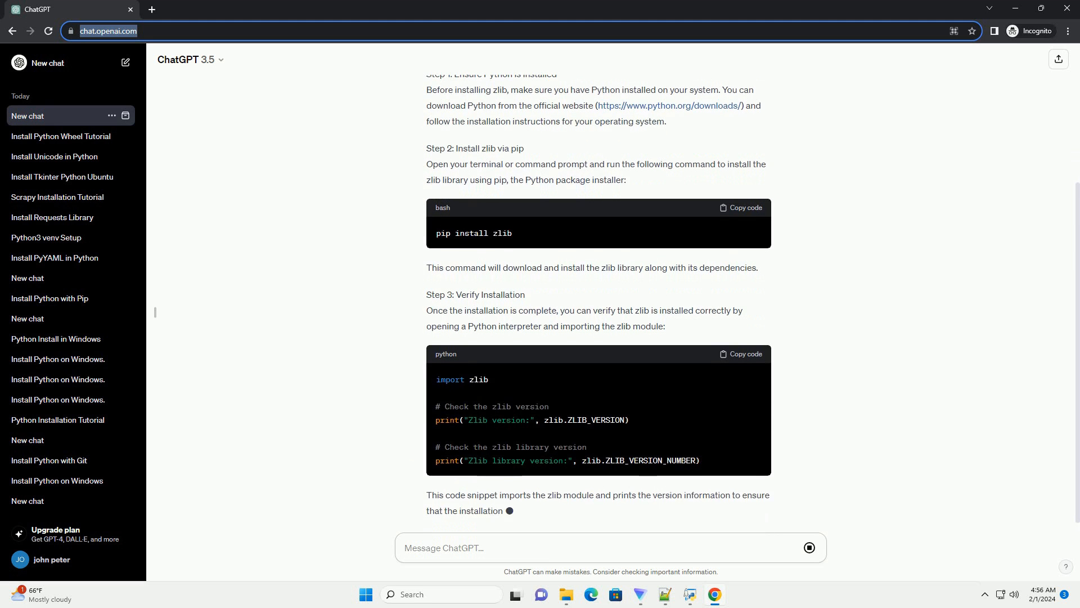
{"action": "scroll", "scroll_direction": "down", "scroll_amount": 3}
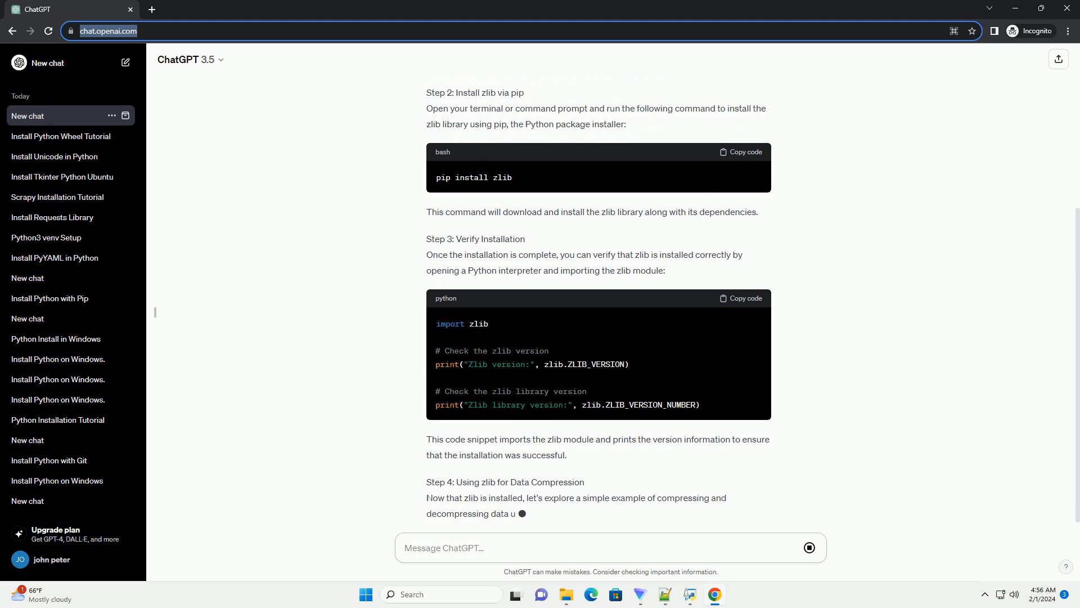
{"action": "scroll", "scroll_direction": "down", "scroll_amount": 3}
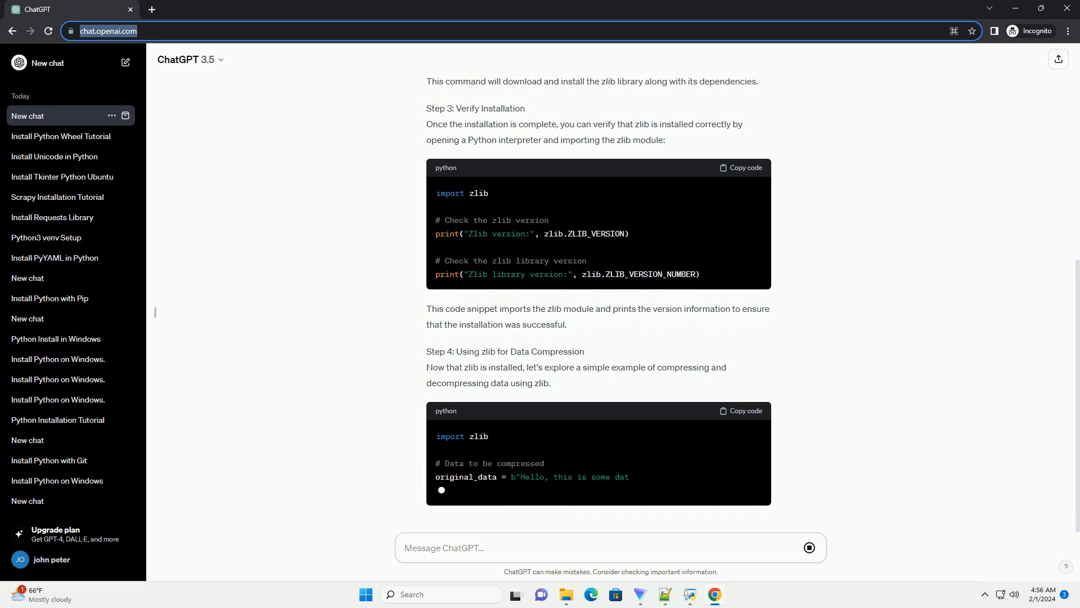
{"action": "scroll", "scroll_direction": "down", "scroll_amount": 3}
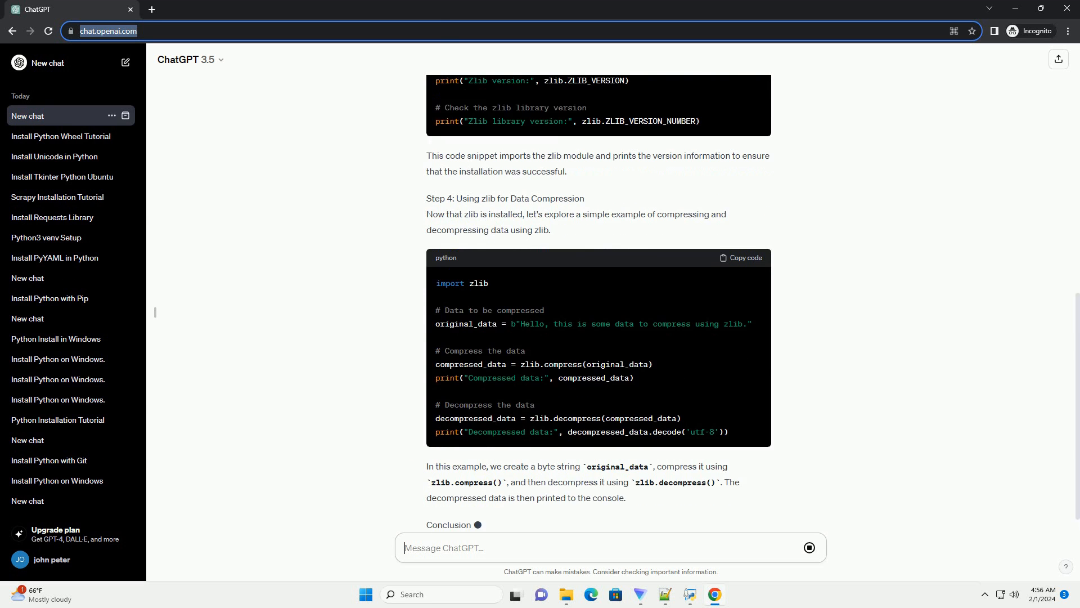
Scroll to the finished compress-and-decompress code and the Conclusion paragraph of the reply.
{"action": "scroll", "scroll_direction": "down", "scroll_amount": 3}
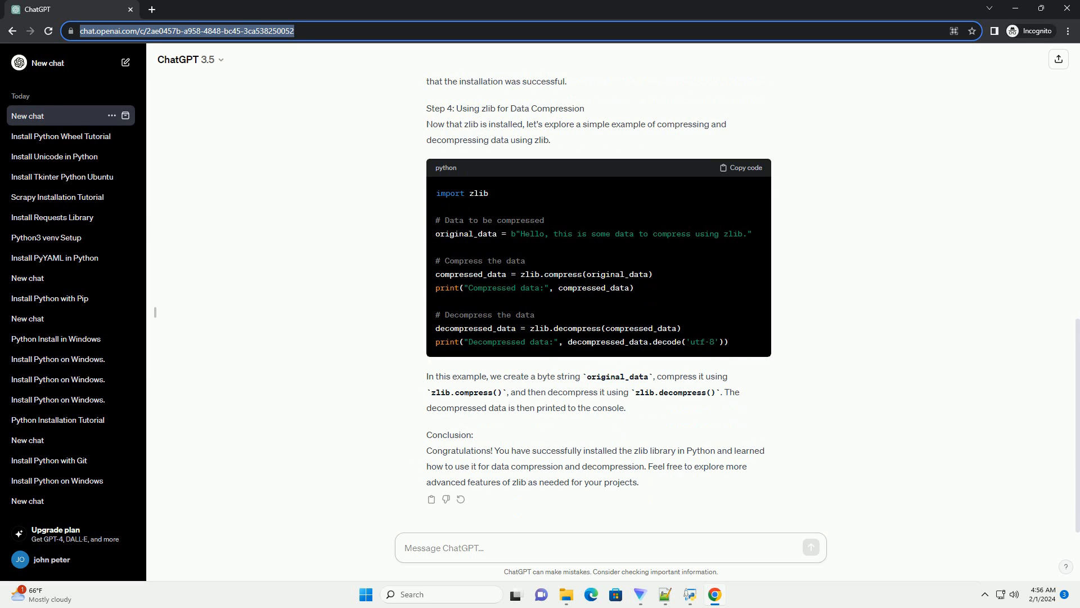
{"action": "left_click", "coordinate": [610, 548]}
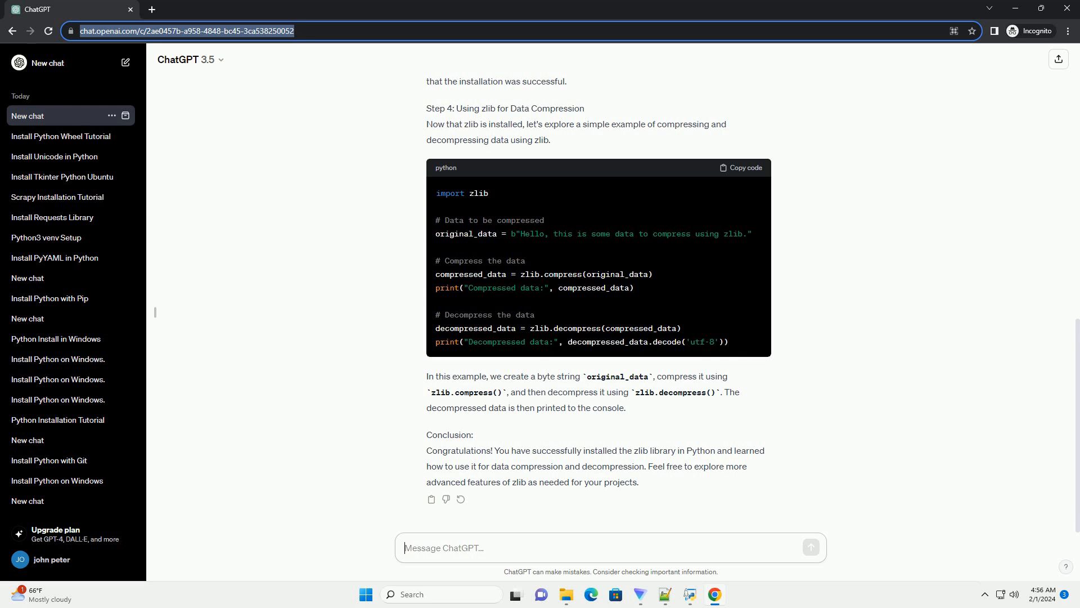